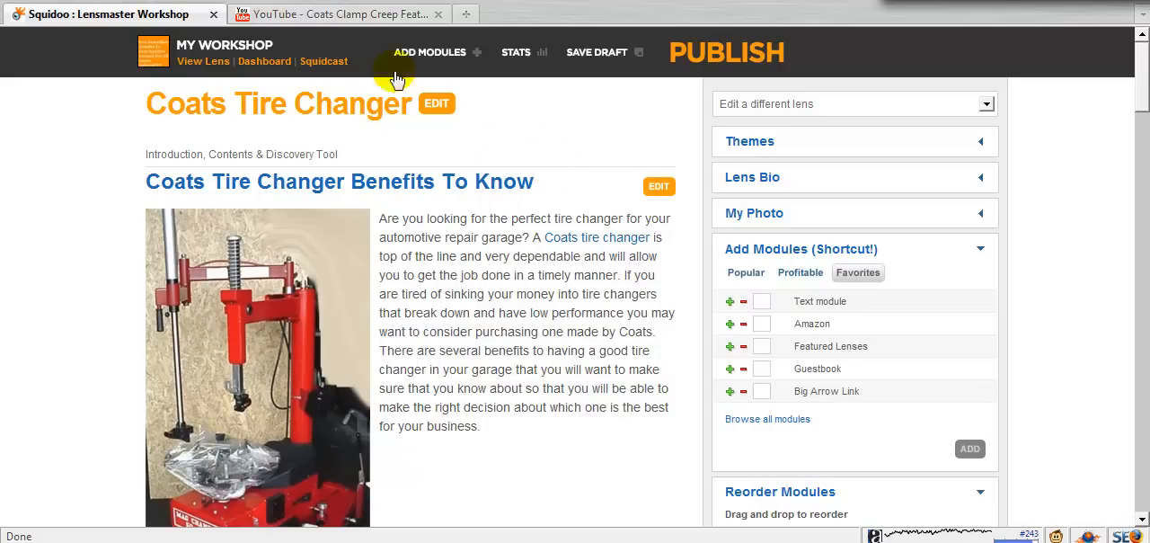
Glance at the Coats Clamp Creep Feature YouTube video and return to the lens editor
left_click(338, 13)
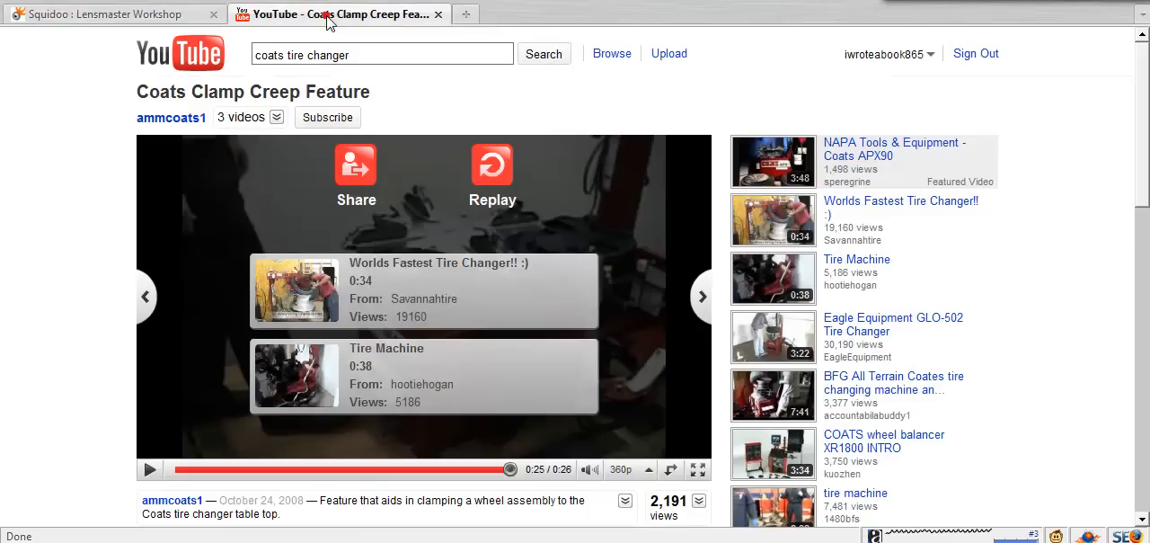
mouse_move(100, 14)
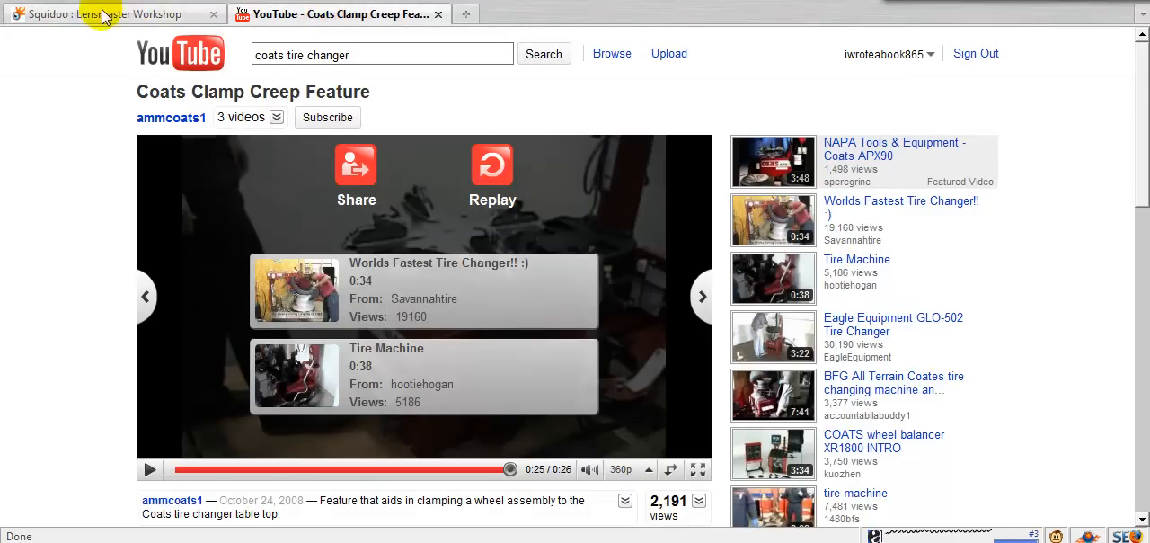
left_click(111, 15)
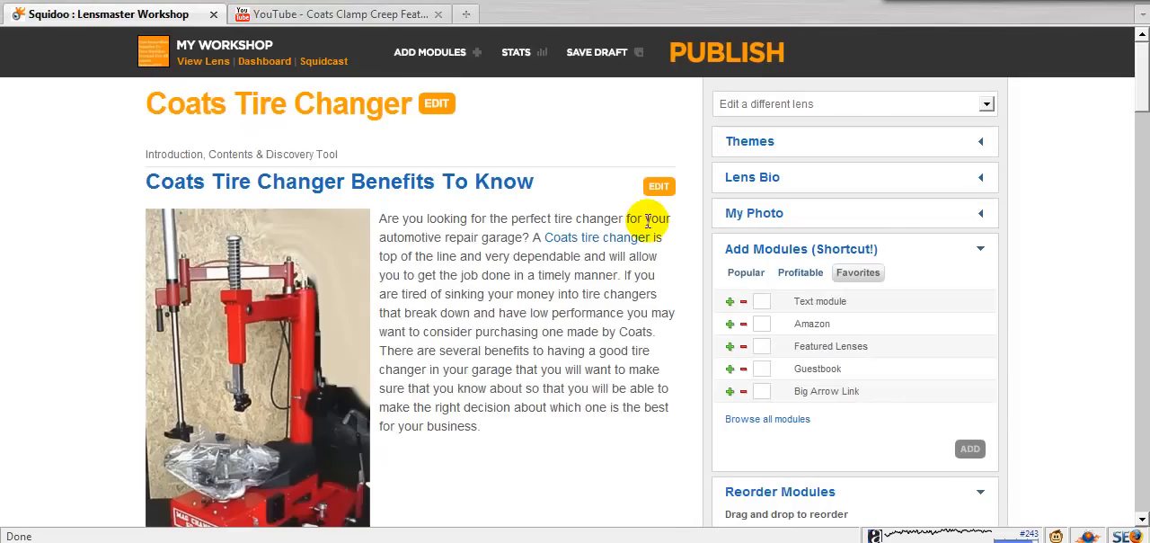
mouse_move(492, 135)
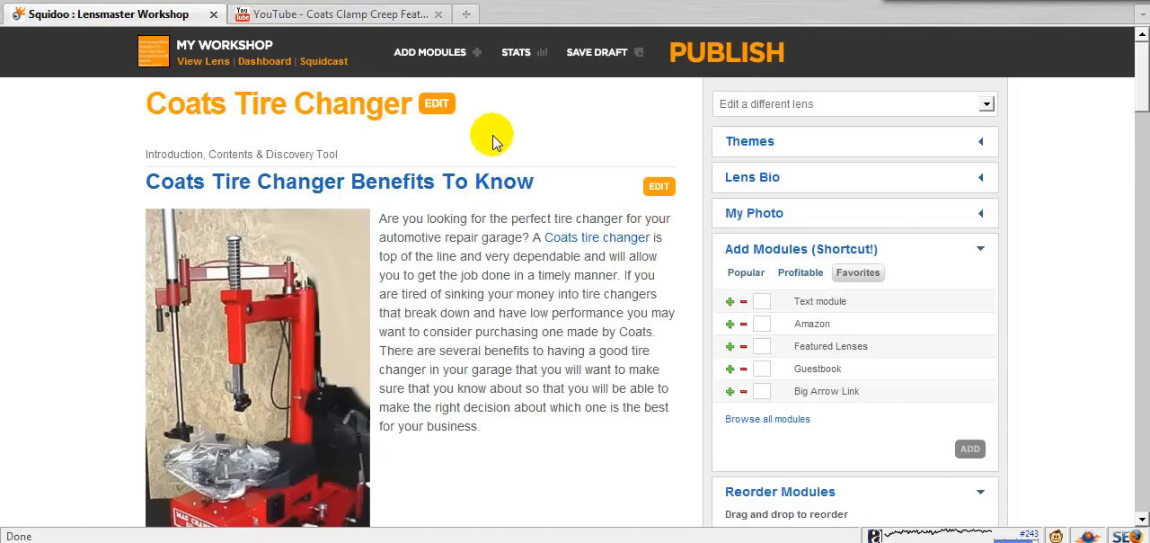
mouse_move(500, 129)
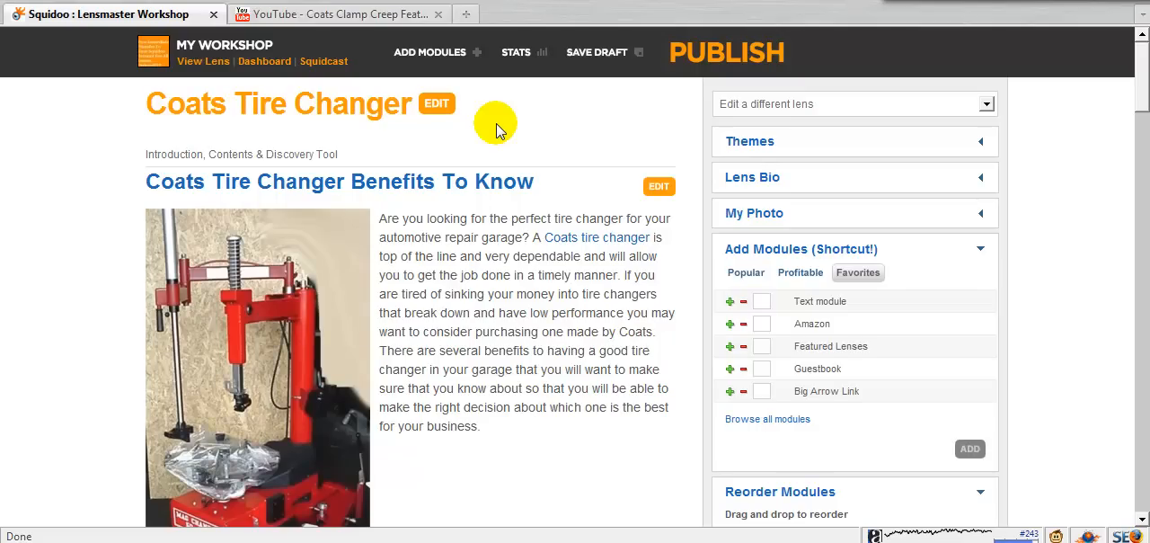
scroll("down", 3)
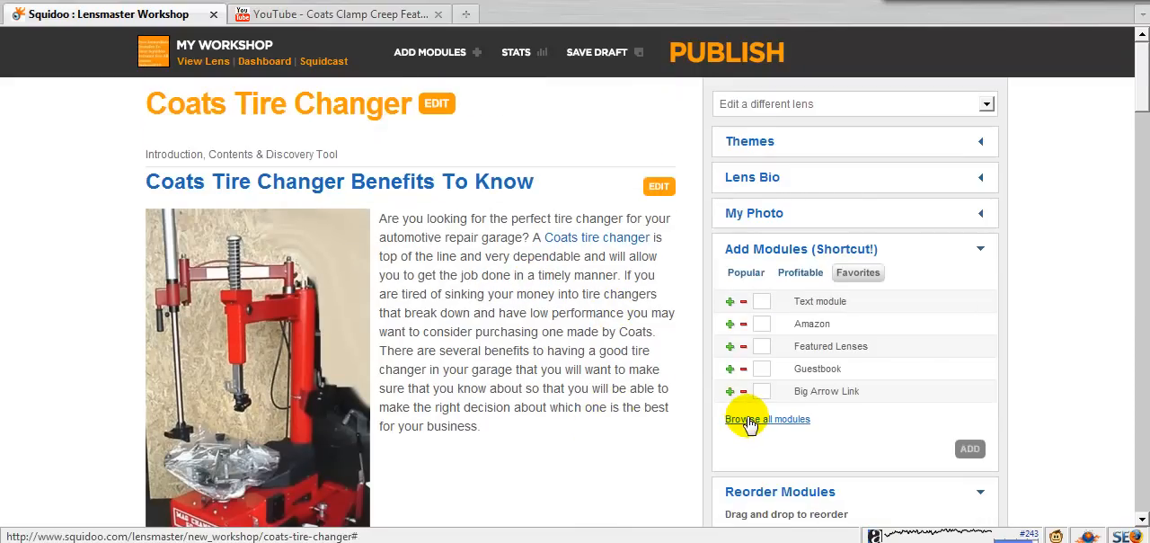
Find the Video module in the module catalogue and add it to the lens
left_click(767, 418)
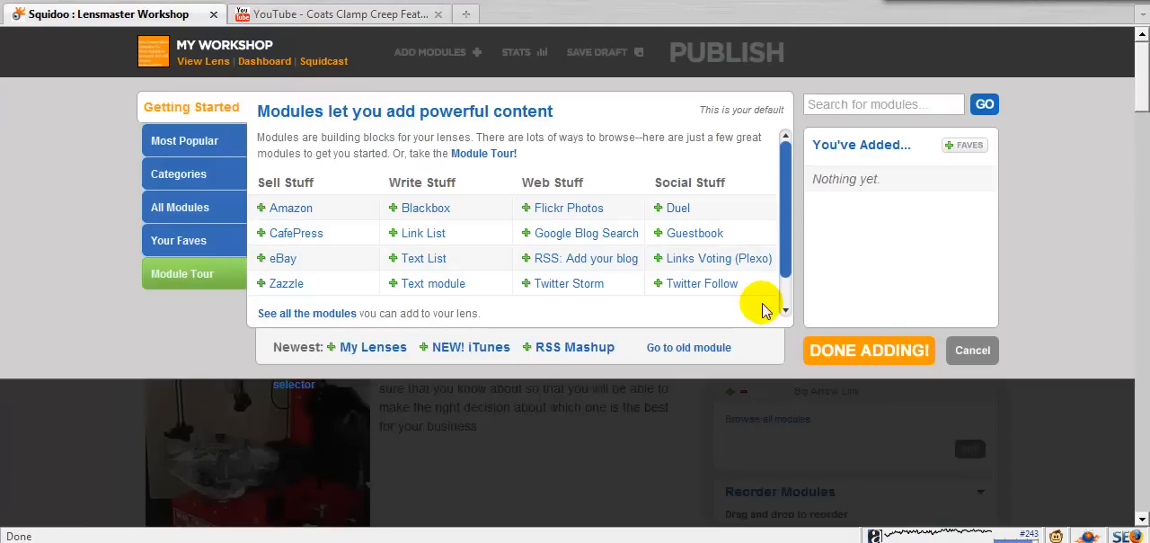
left_click(884, 104)
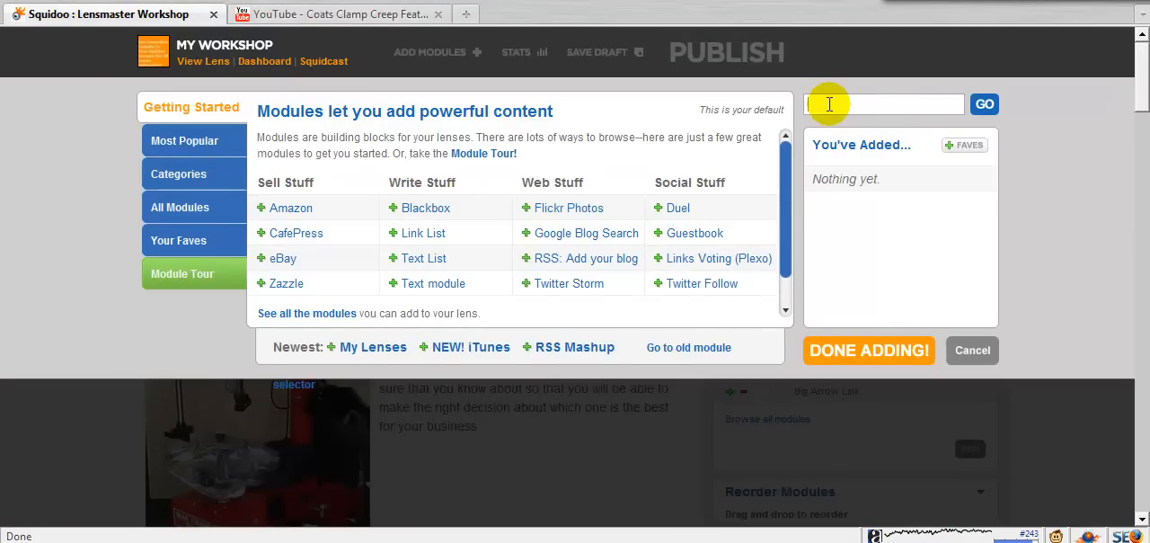
type("video m")
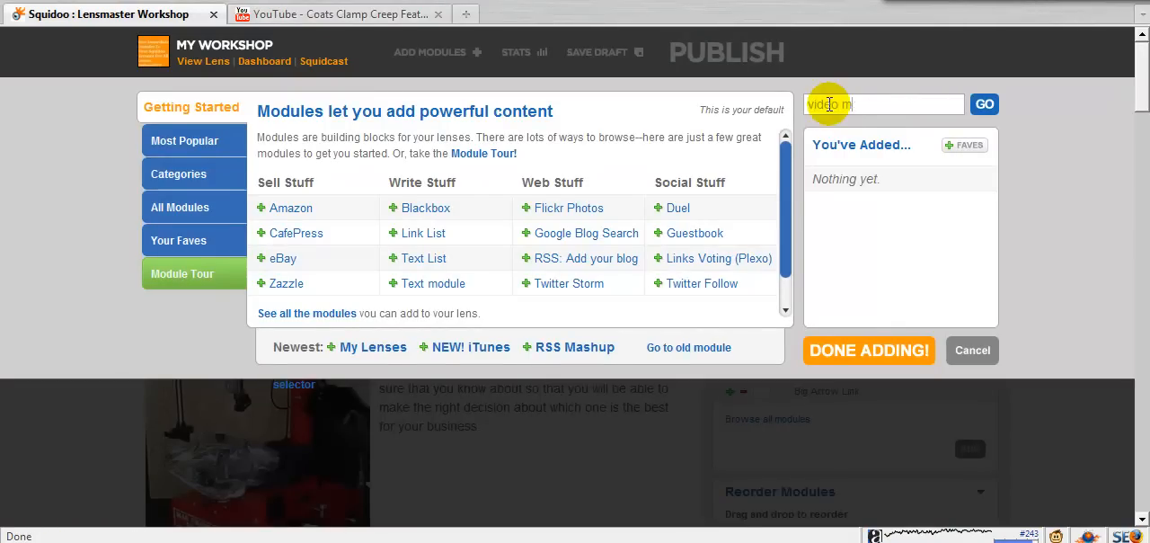
left_click(984, 104)
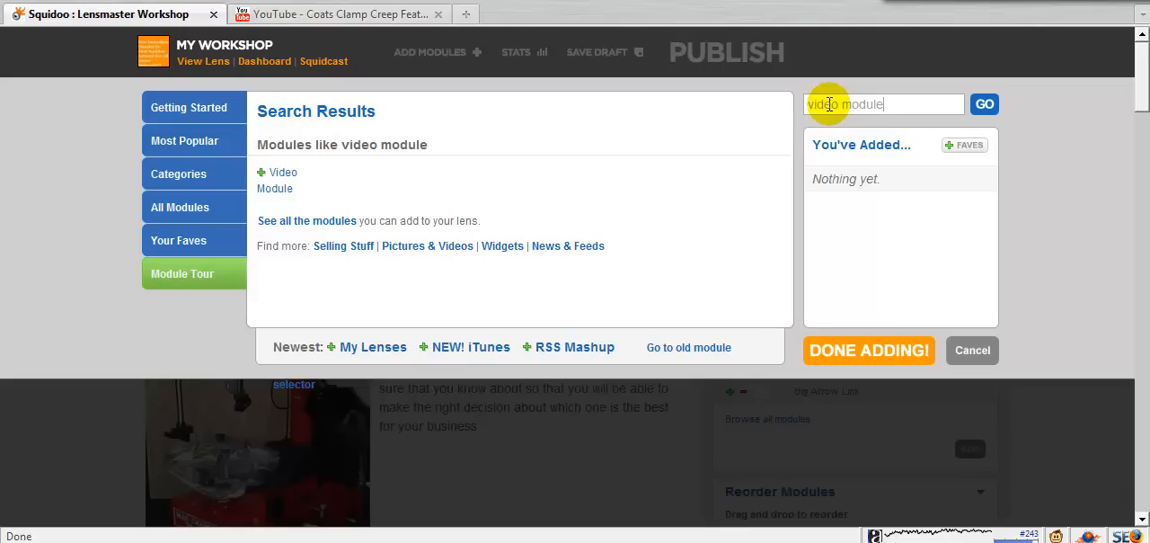
left_click(262, 173)
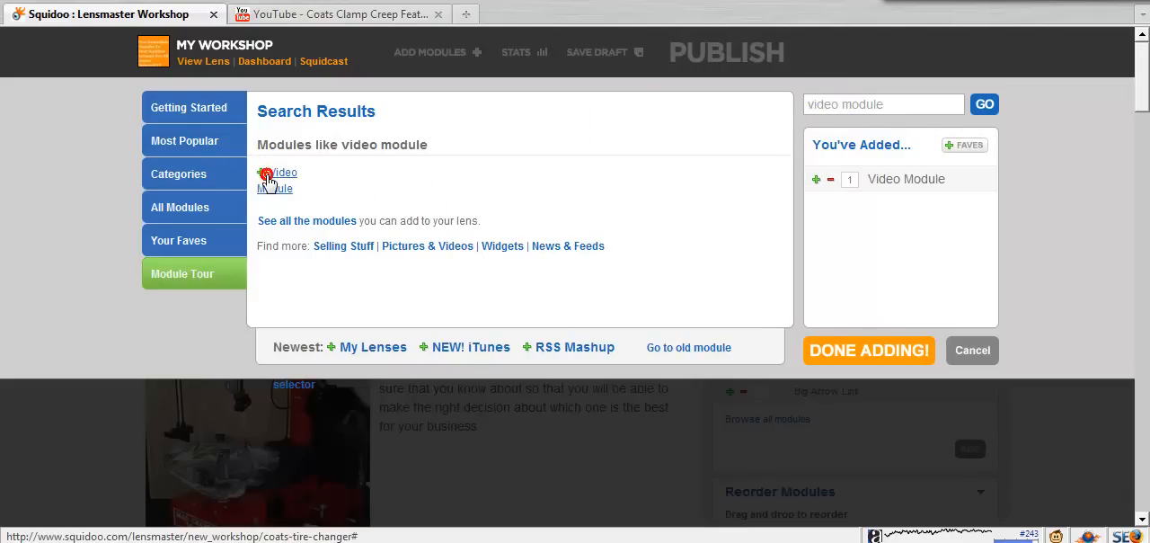
left_click(868, 351)
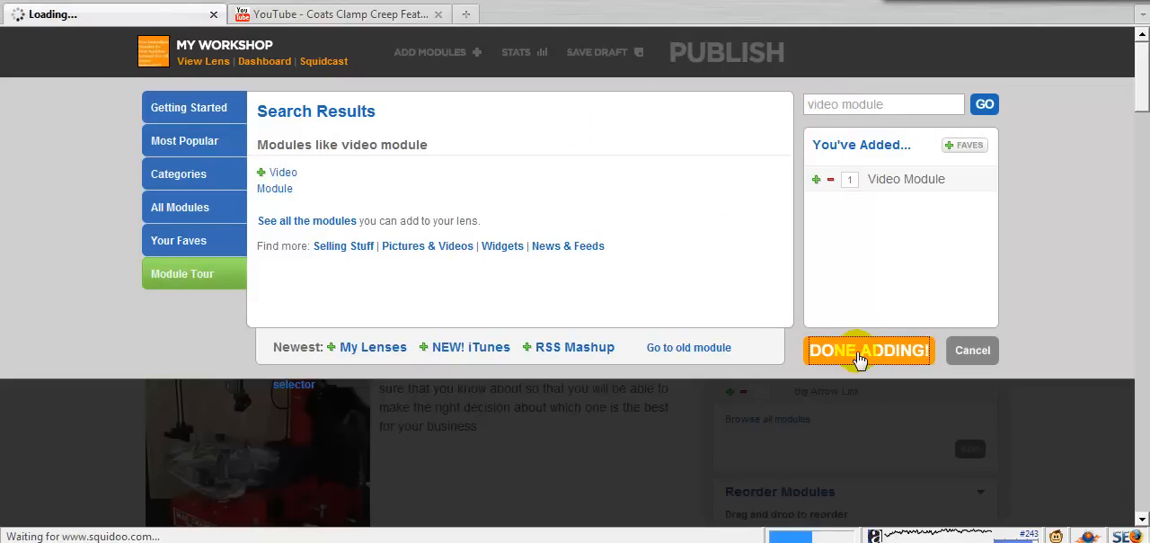
left_click(869, 350)
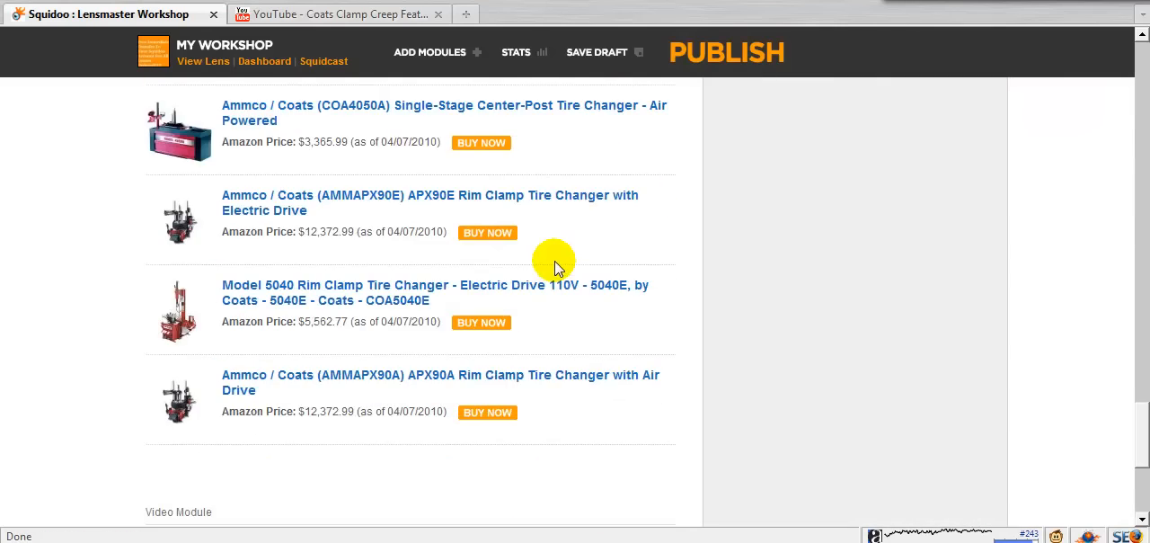
Title the new video module 'Coats Clamp Reep Feature' and head to the YouTube video
scroll("down", 3)
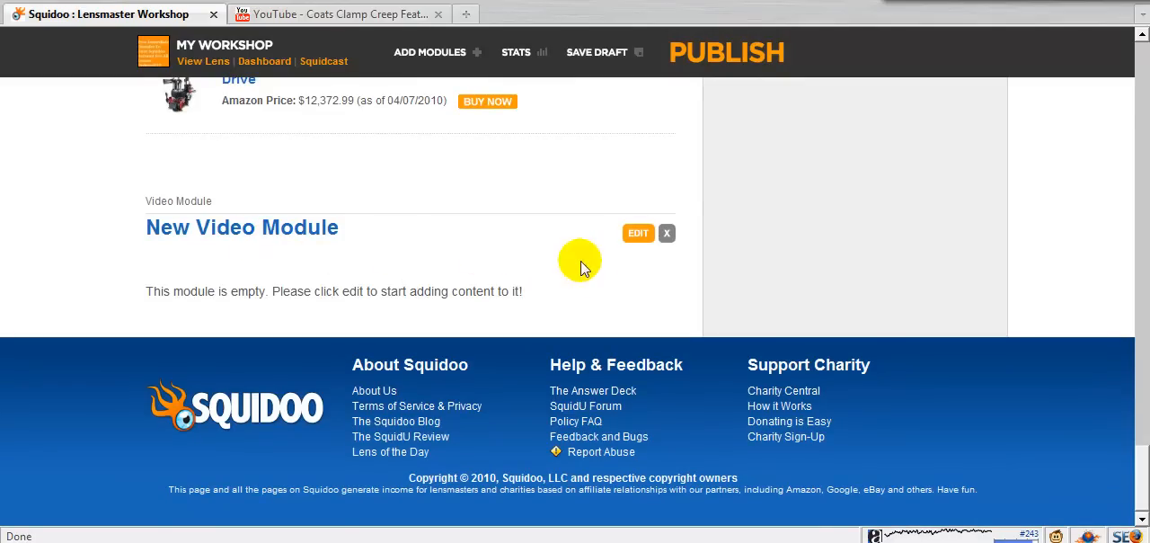
mouse_move(636, 233)
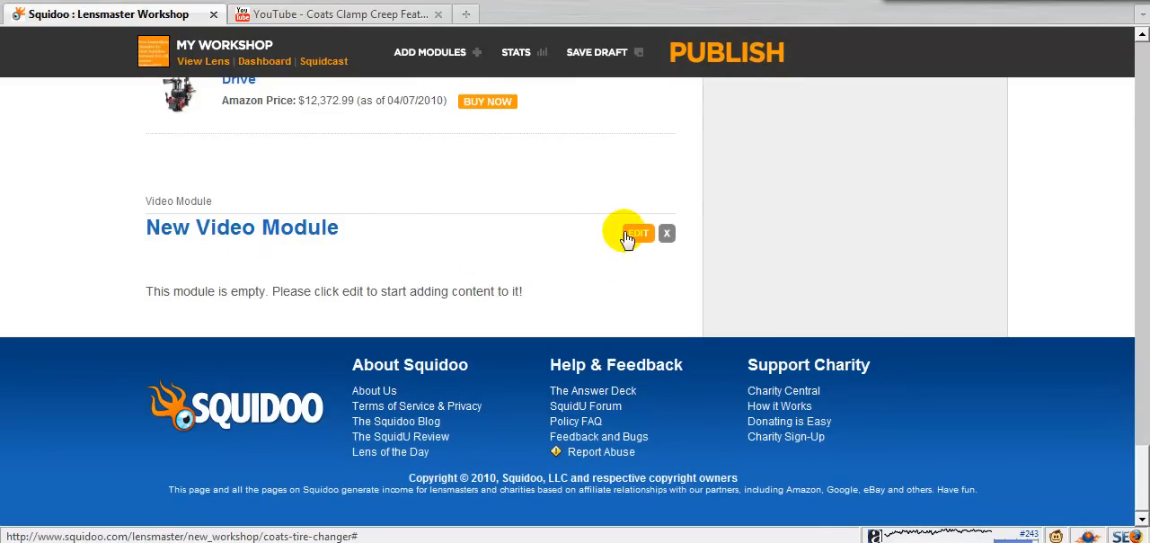
left_click(636, 234)
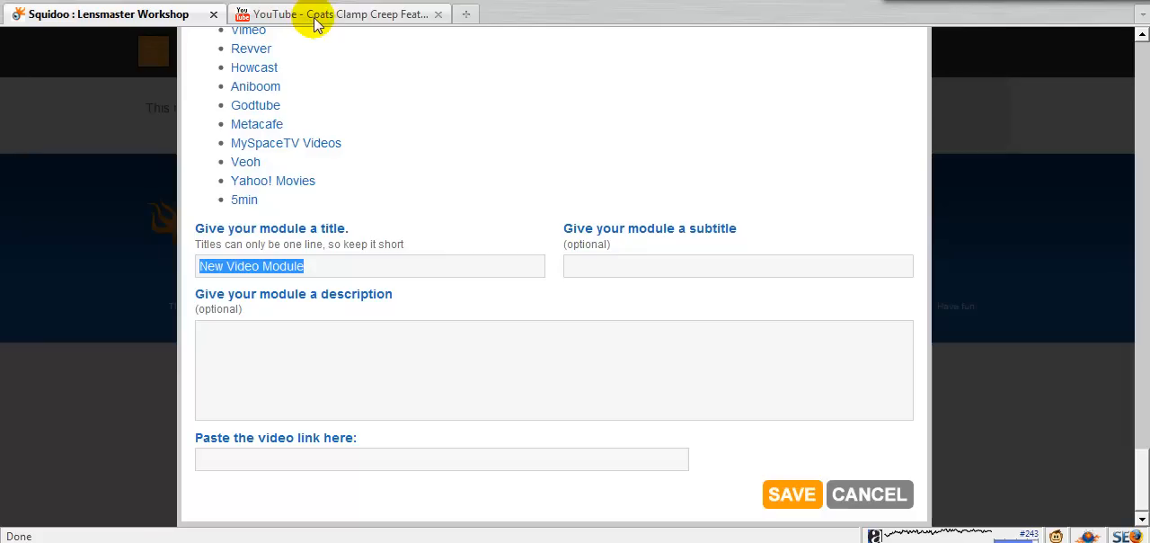
type("Co")
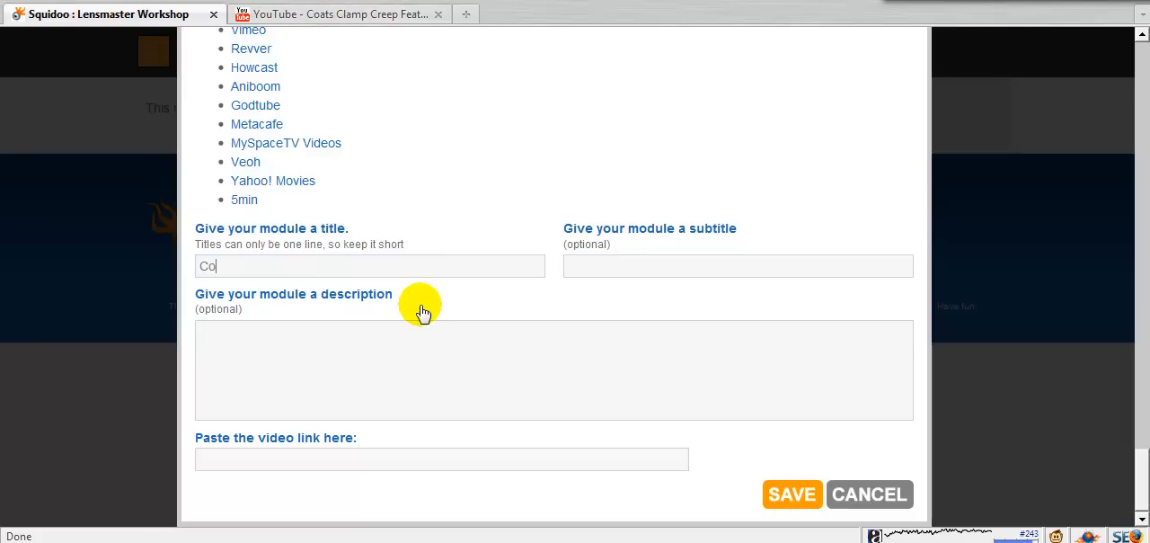
type("ats Clamp")
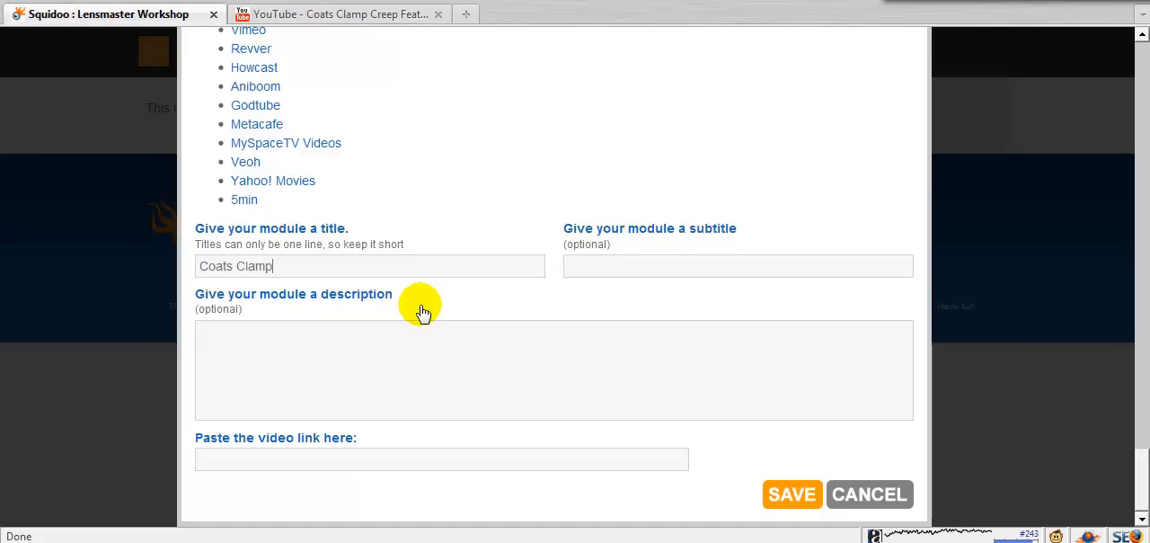
type("Reep")
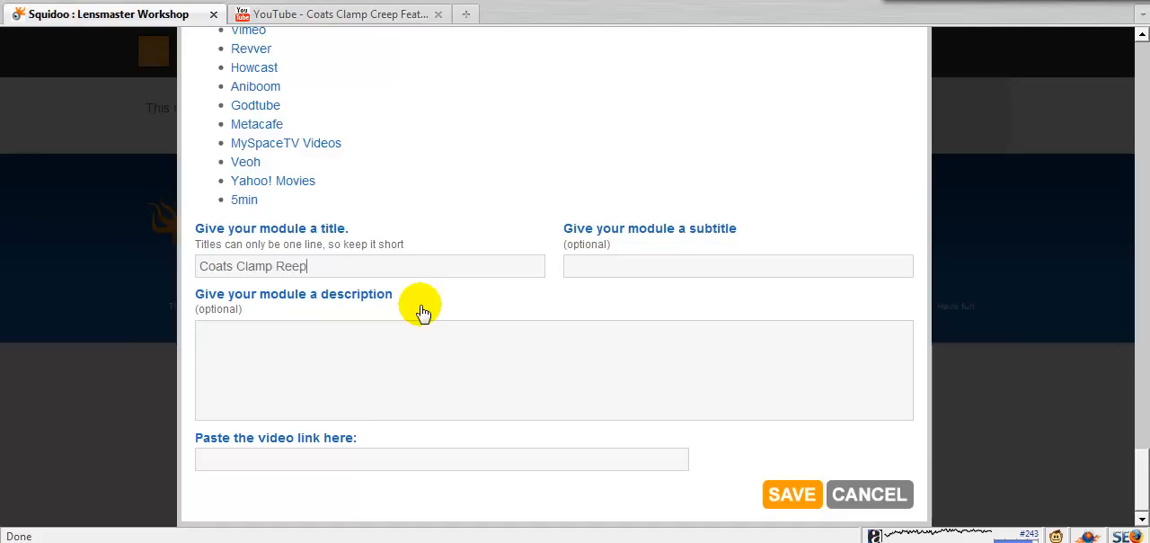
type("Feature")
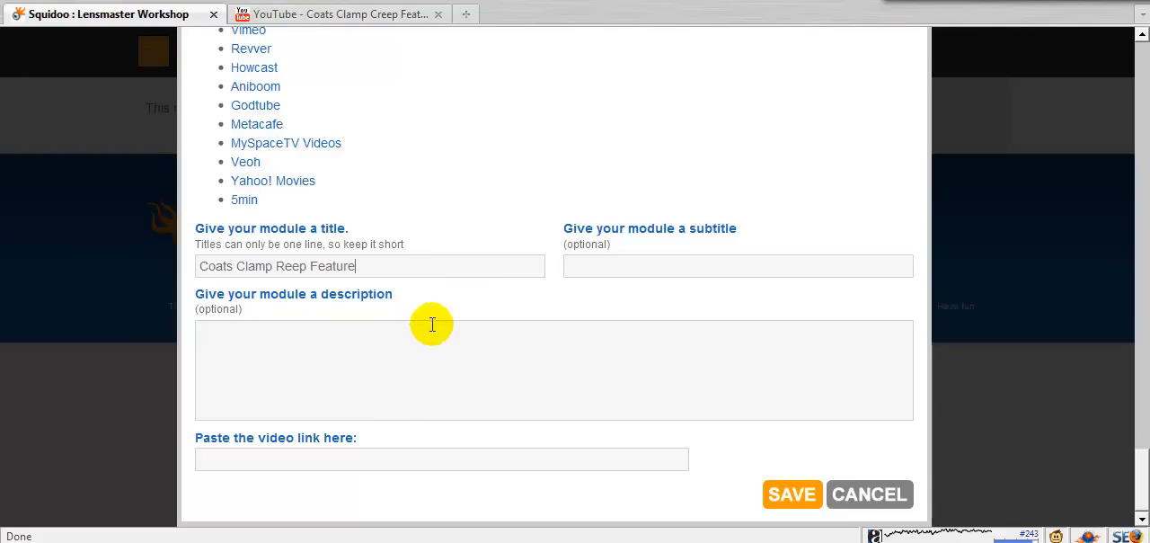
left_click(338, 13)
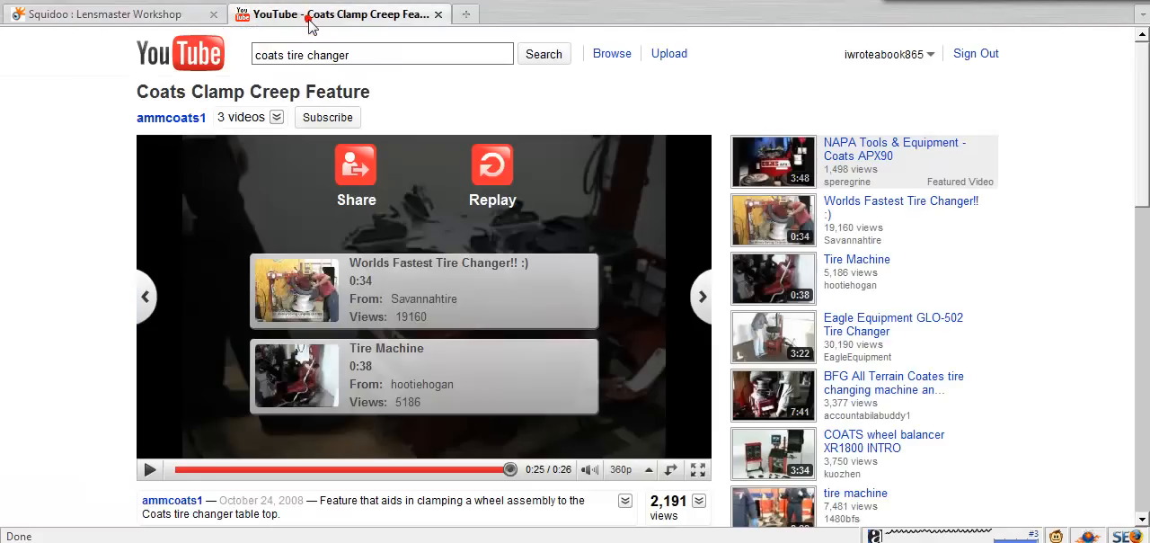
Copy the share URL of the Coats Clamp Creep Feature video
scroll("down", 3)
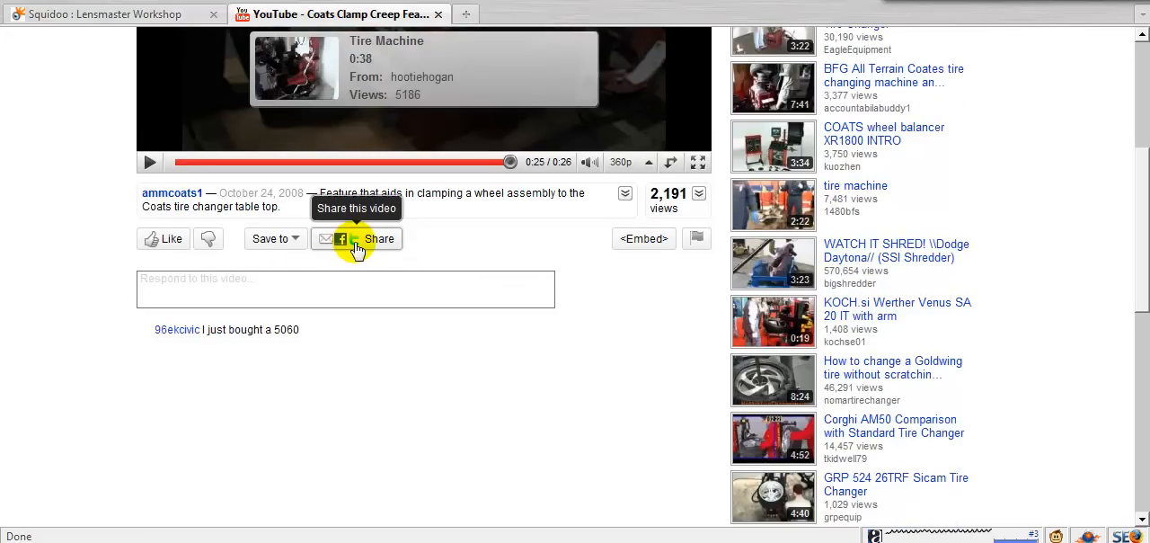
left_click(379, 238)
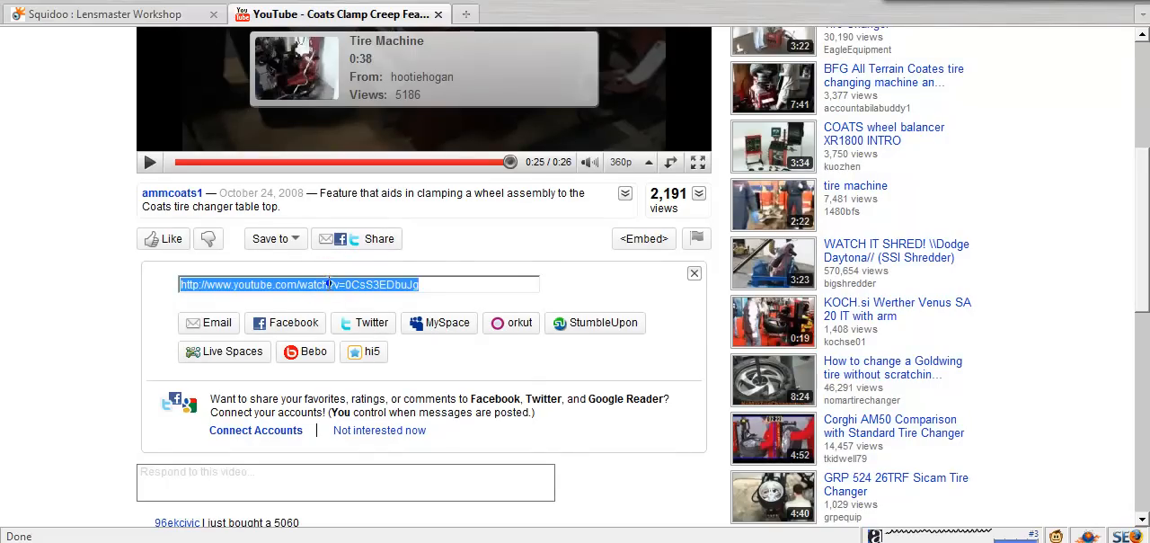
right_click(342, 284)
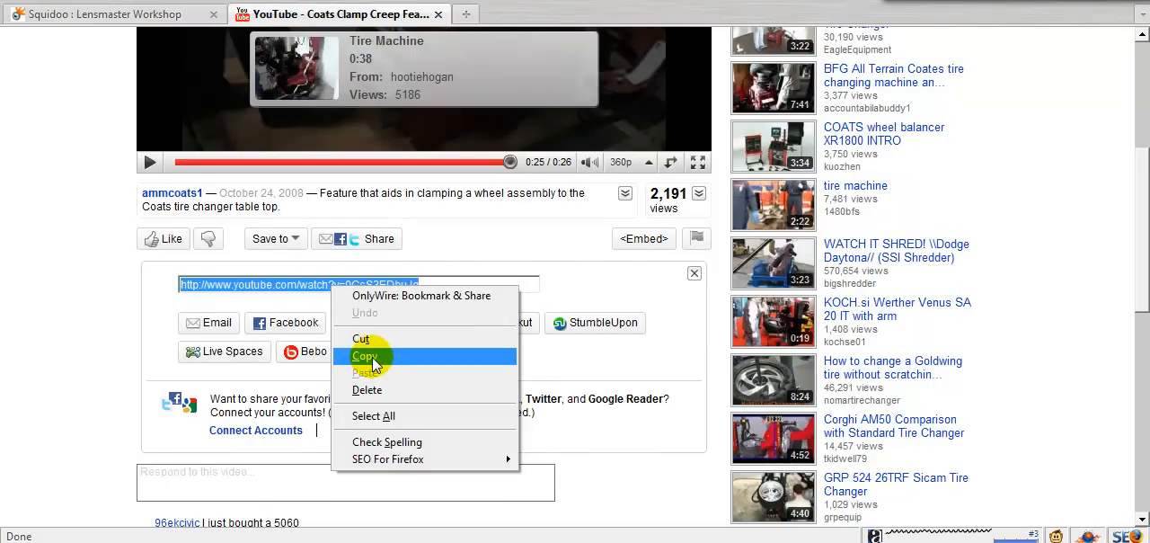
left_click(367, 355)
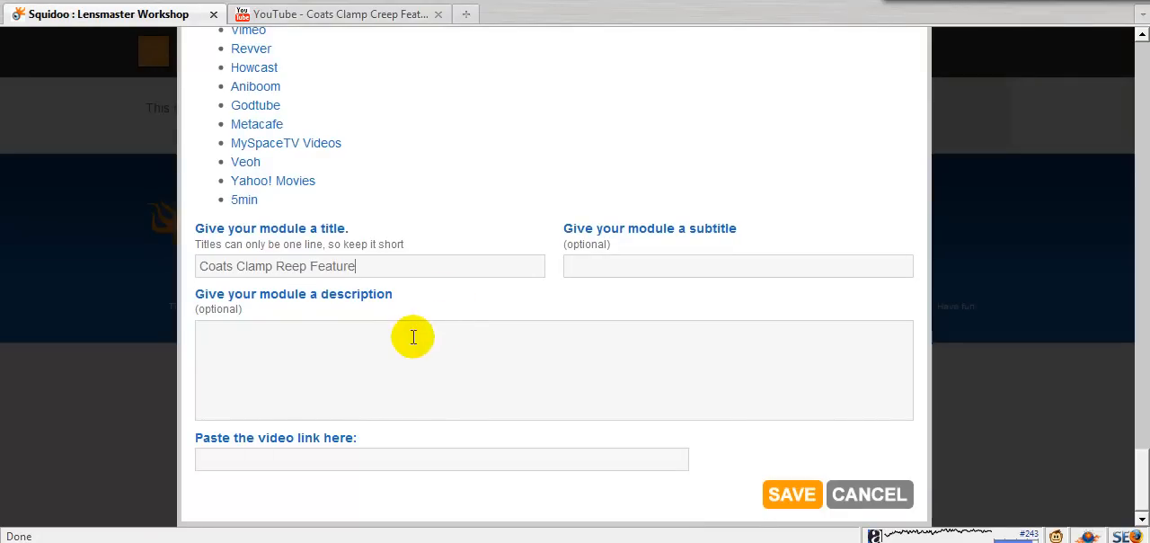
Paste the YouTube URL into the video link field and save the module
right_click(414, 338)
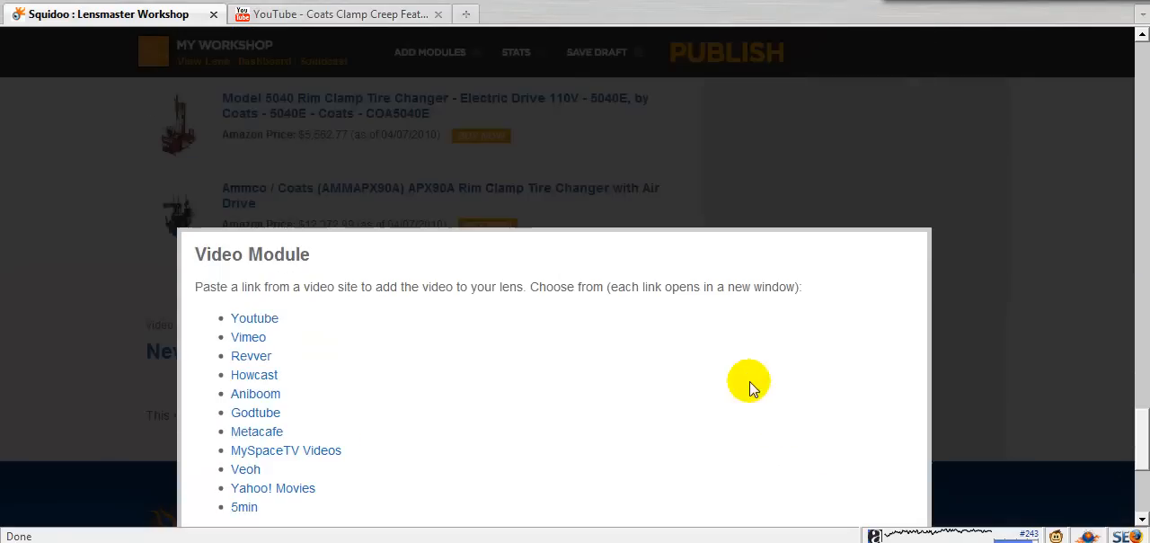
left_click(255, 316)
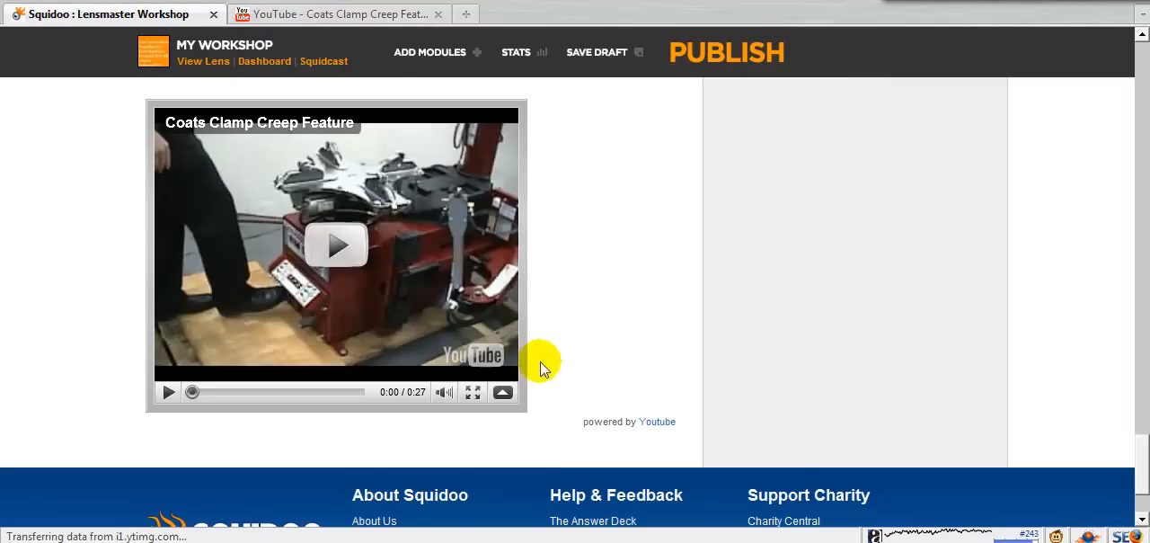
mouse_move(661, 306)
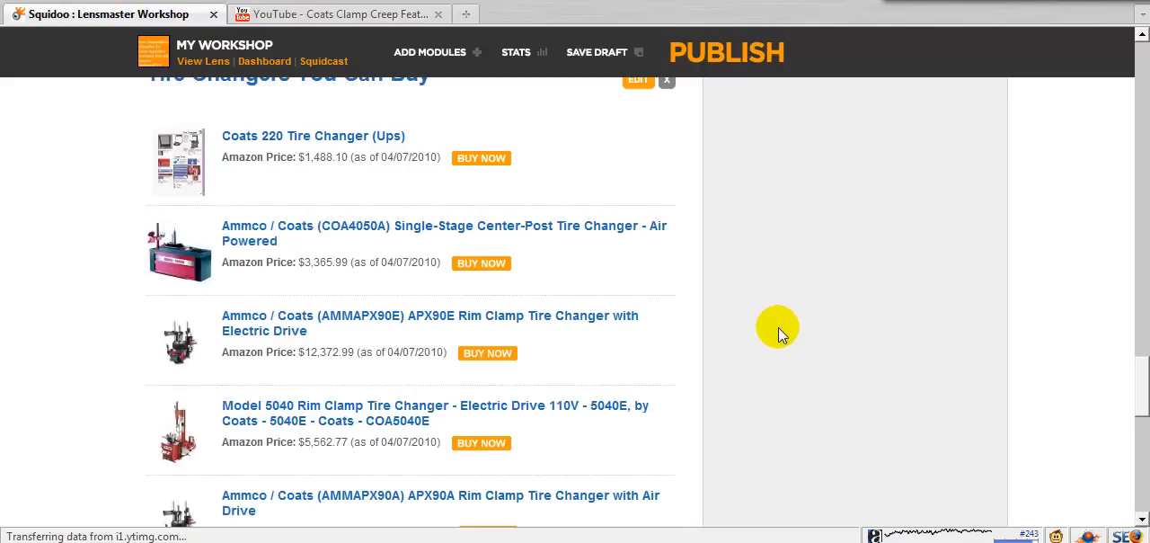
Drag New Video Module above Coats Tire Changer in Reorder Modules and apply the order
scroll("down", 3)
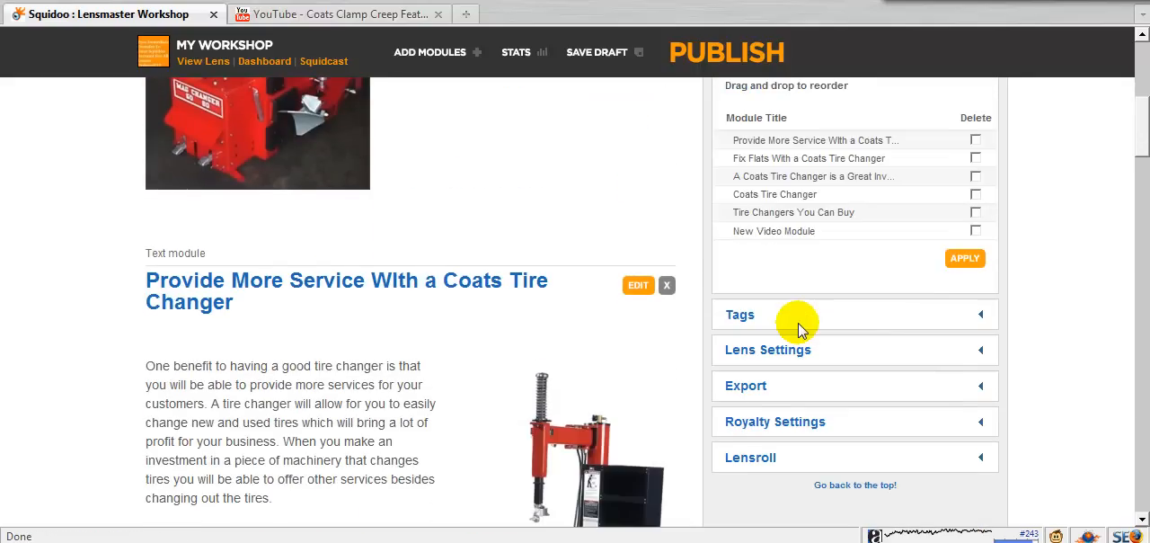
mouse_move(771, 242)
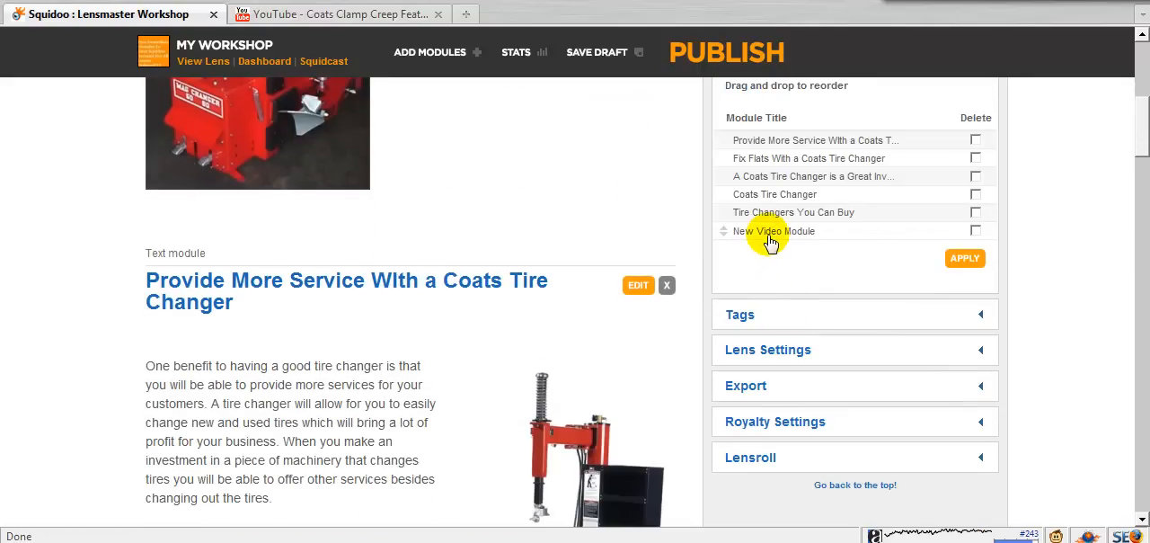
left_click_drag(773, 230, 773, 212)
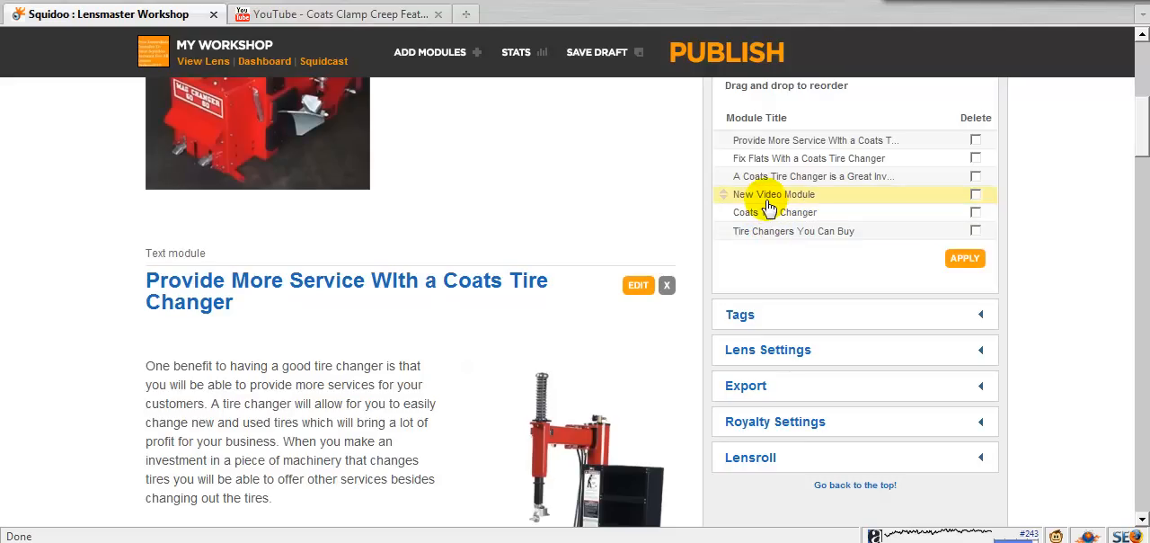
left_click(963, 259)
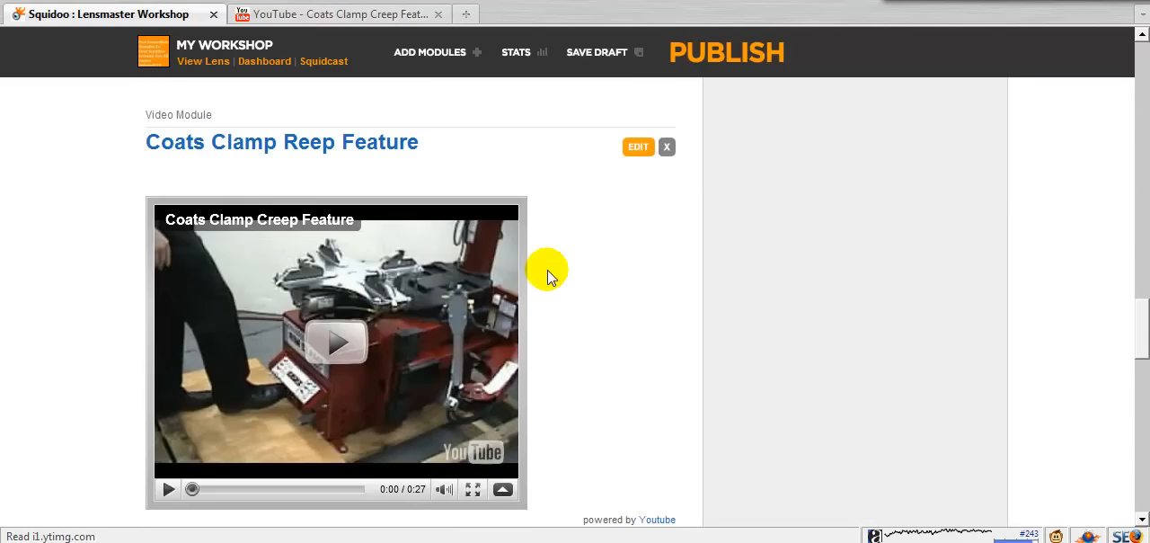
scroll("down", 3)
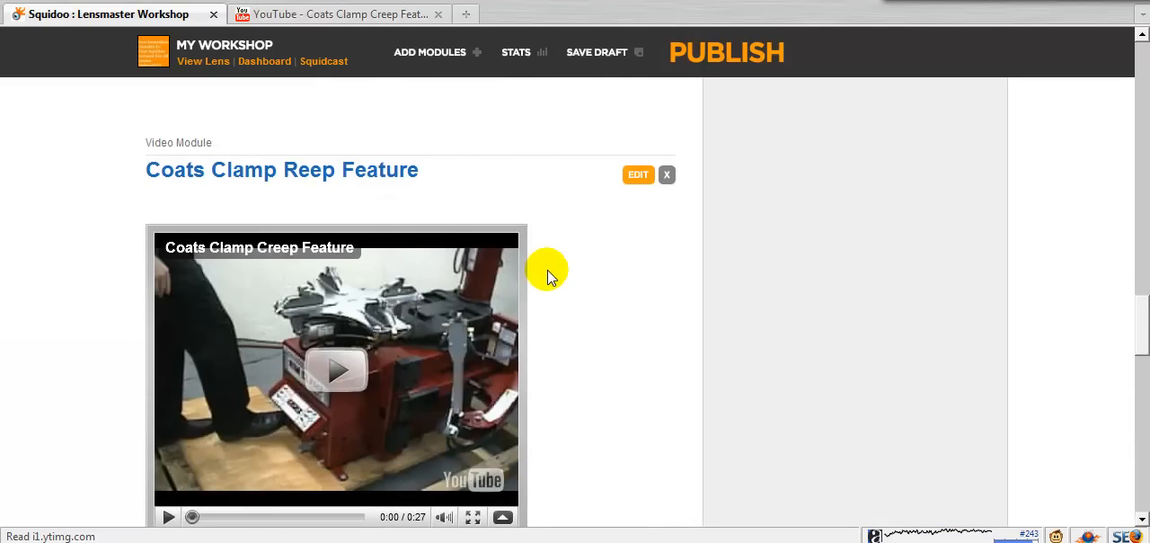
scroll("down", 3)
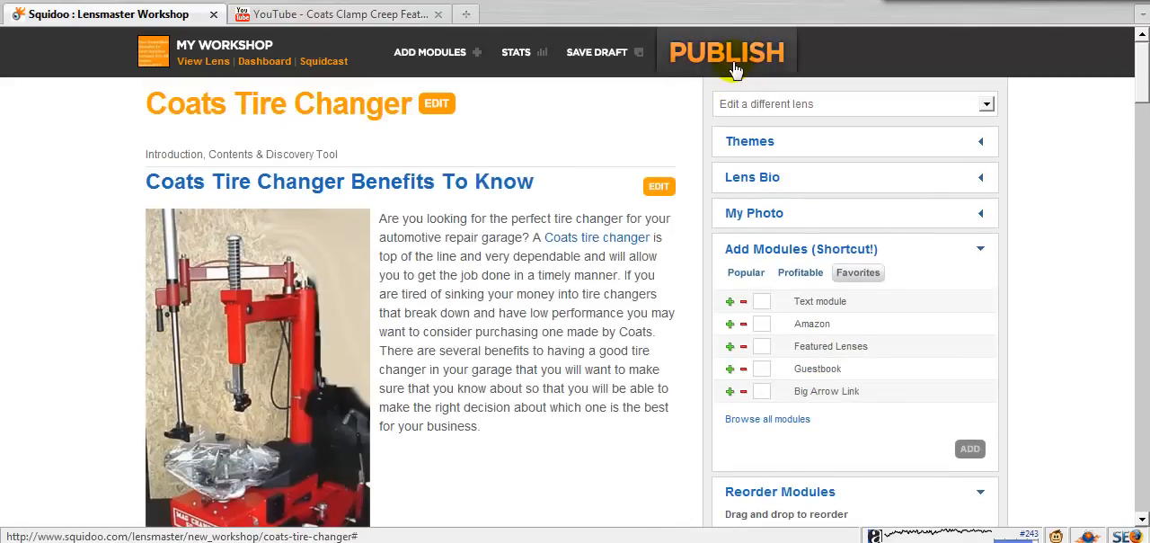
Publish the Coats Tire Changer lens and view its live page
left_click(726, 50)
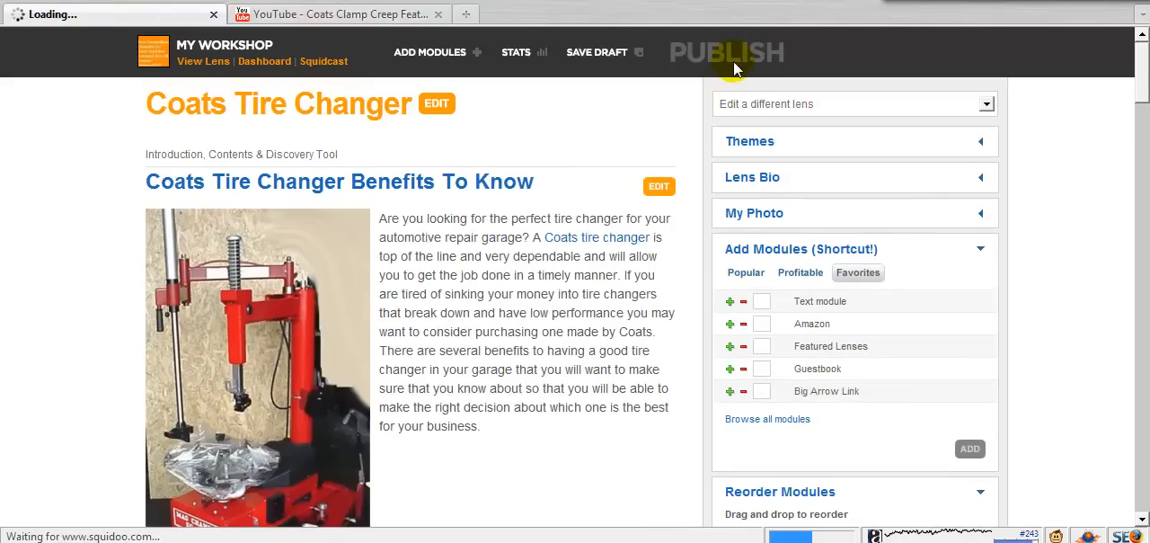
left_click(726, 52)
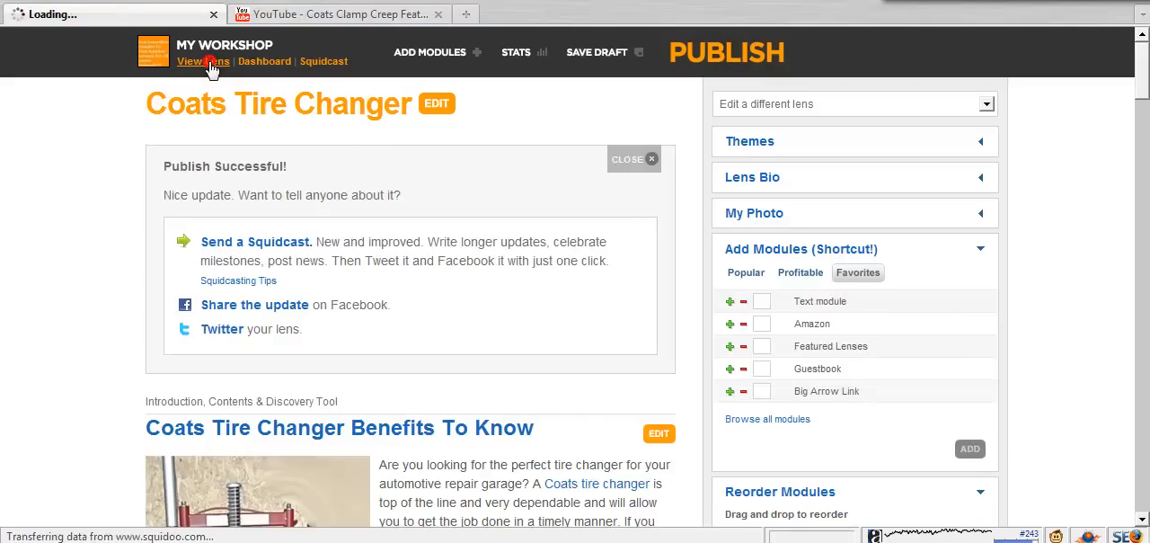
left_click(201, 61)
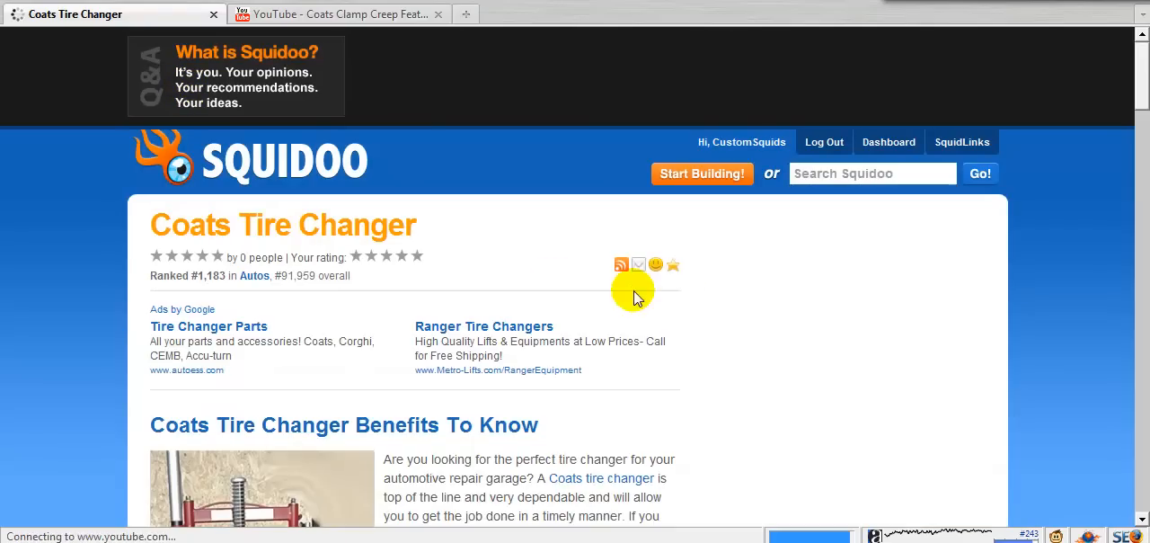
scroll("down", 3)
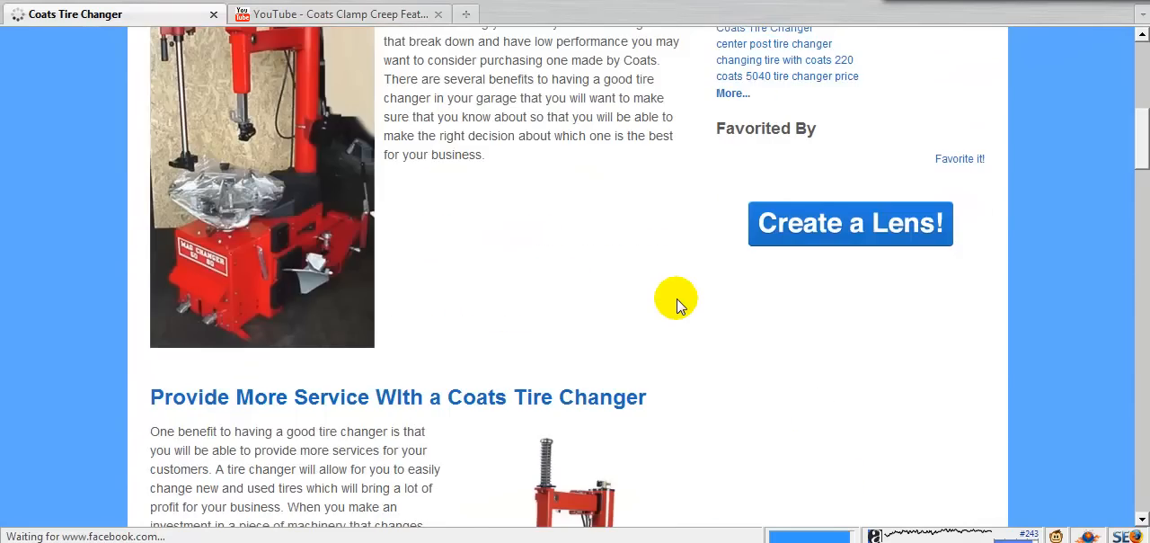
scroll("up", 3)
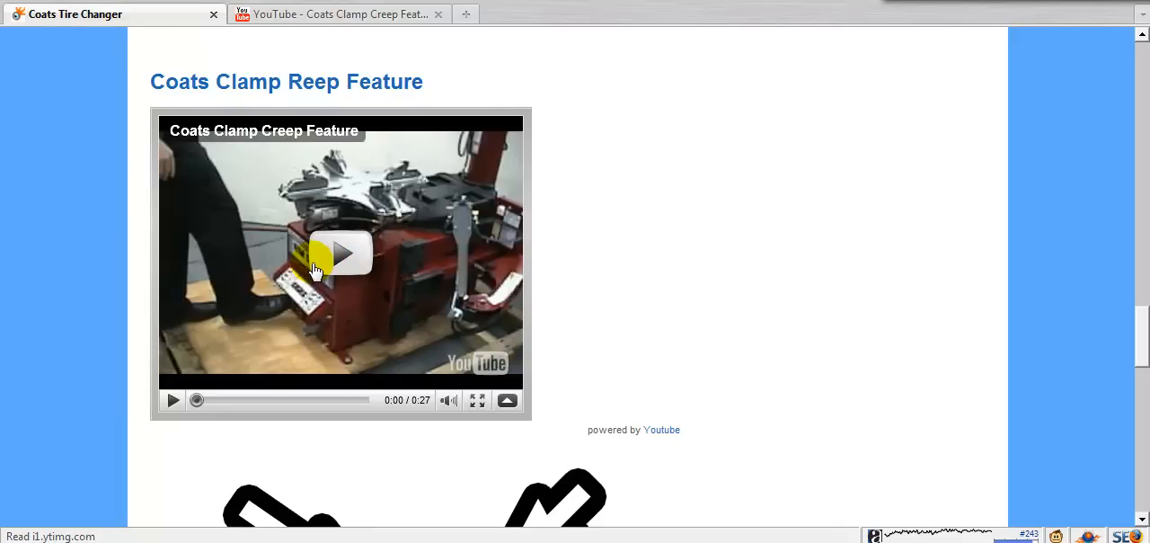
scroll("down", 3)
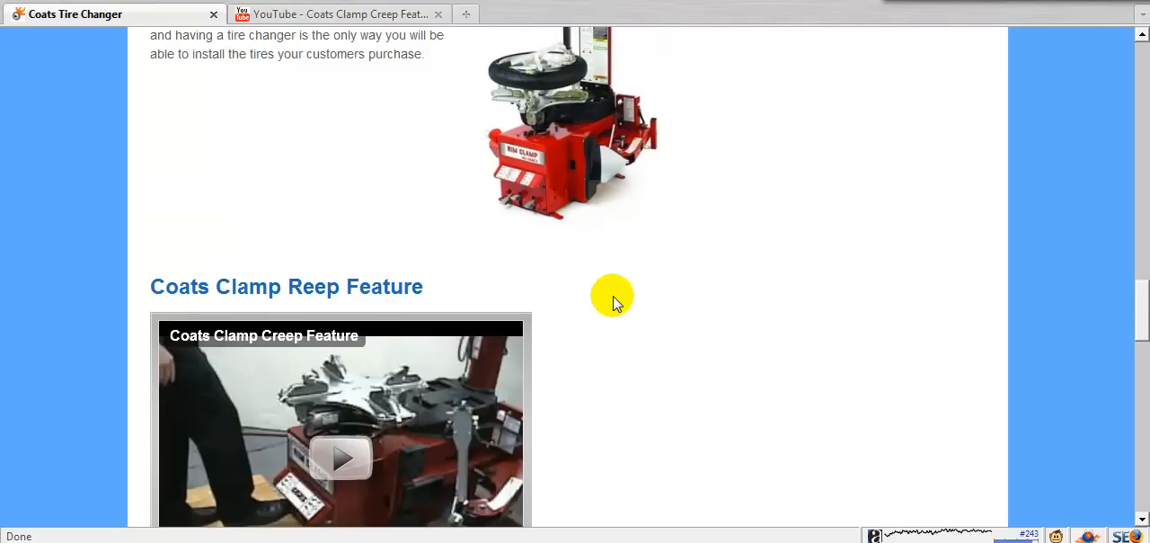
mouse_move(626, 296)
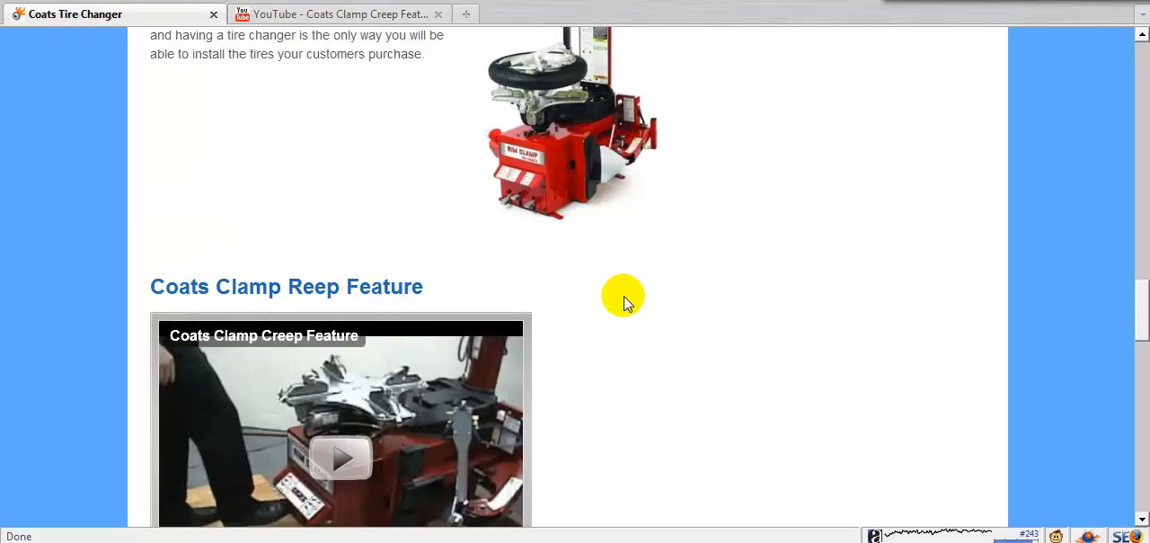
mouse_move(615, 300)
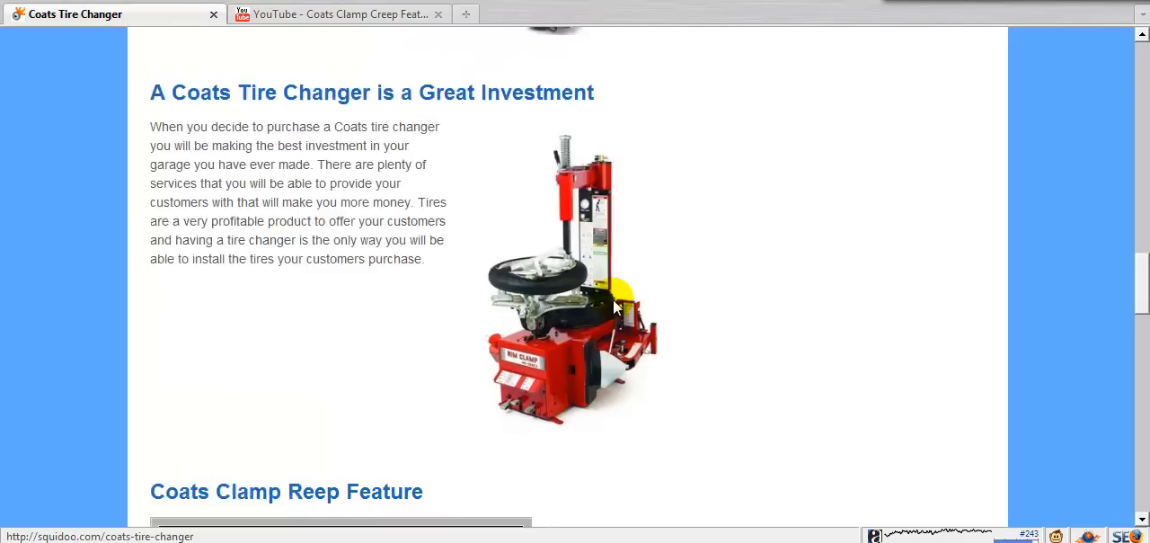
scroll("down", 3)
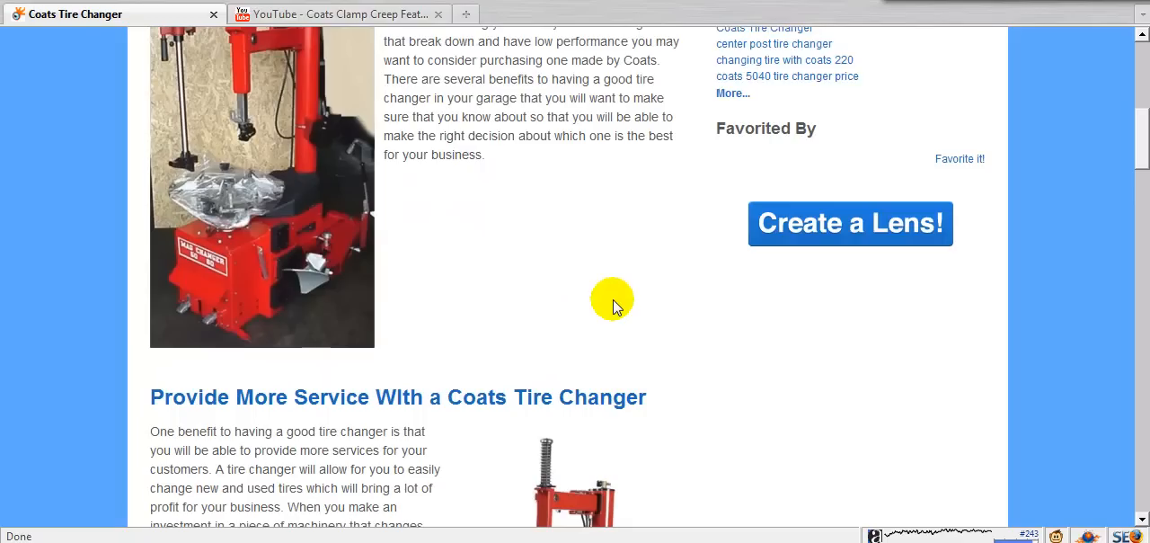